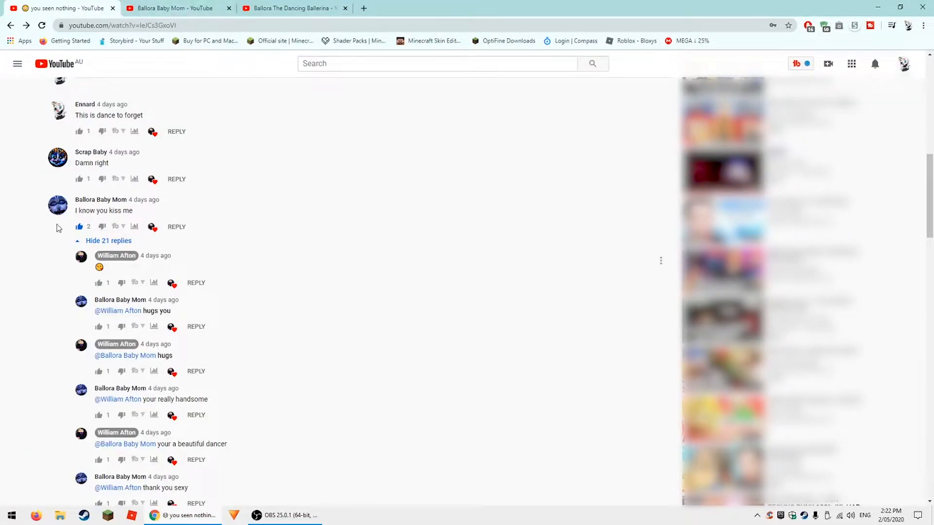
pyautogui.moveTo(101, 205)
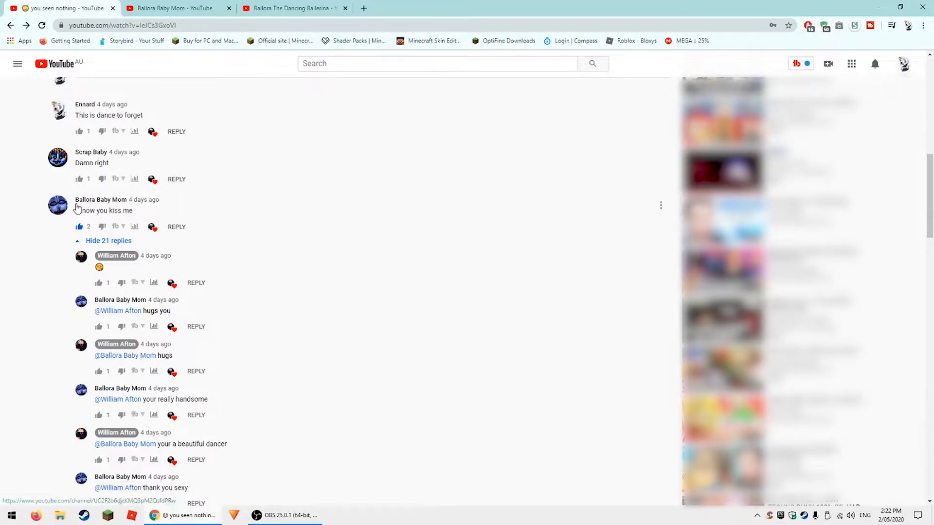
pyautogui.click(100, 199)
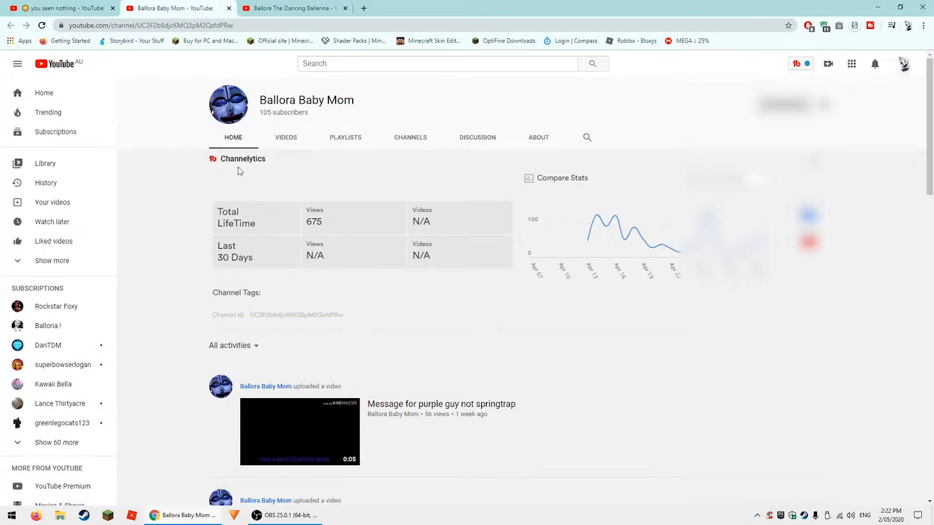
pyautogui.click(292, 8)
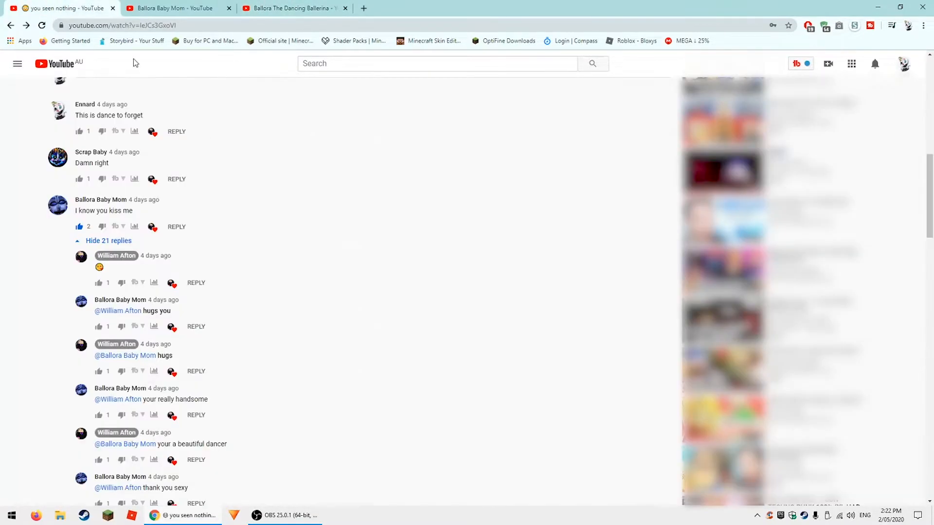
pyautogui.scroll(-3)
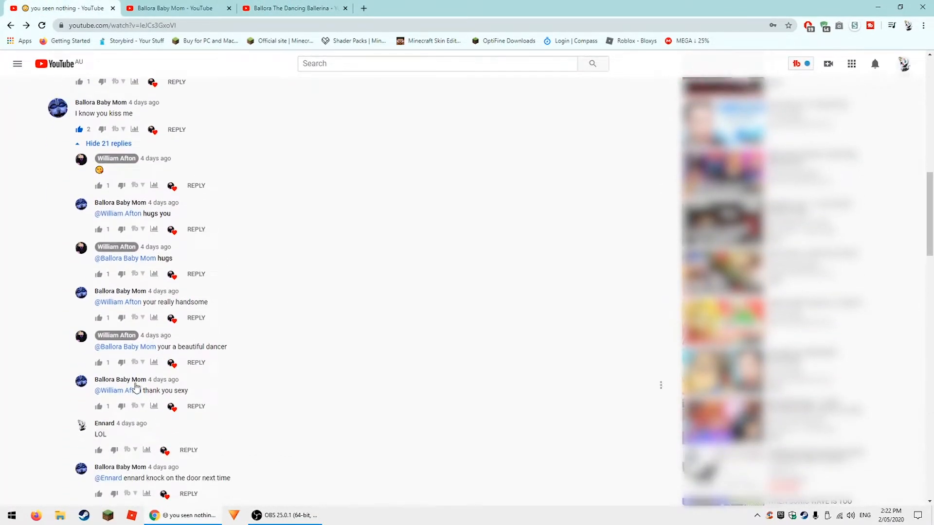
pyautogui.doubleClick(157, 391)
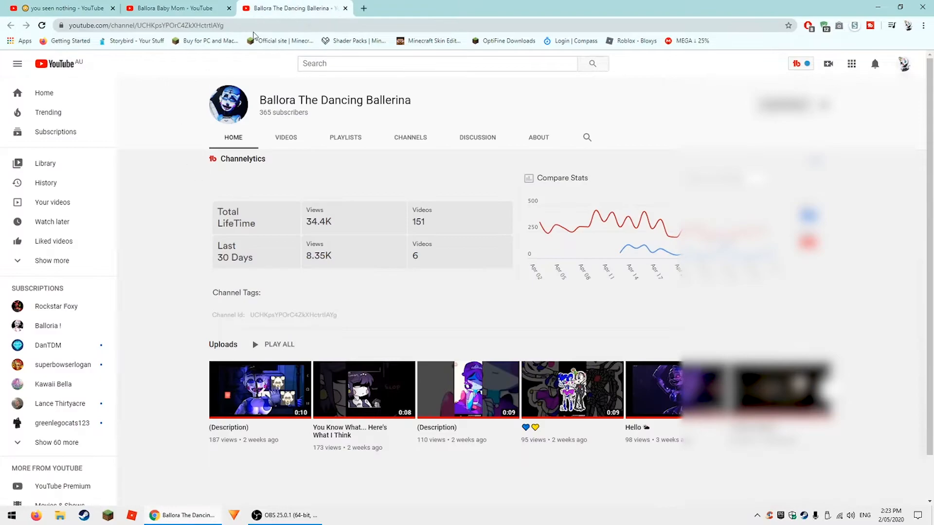
pyautogui.moveTo(272, 112)
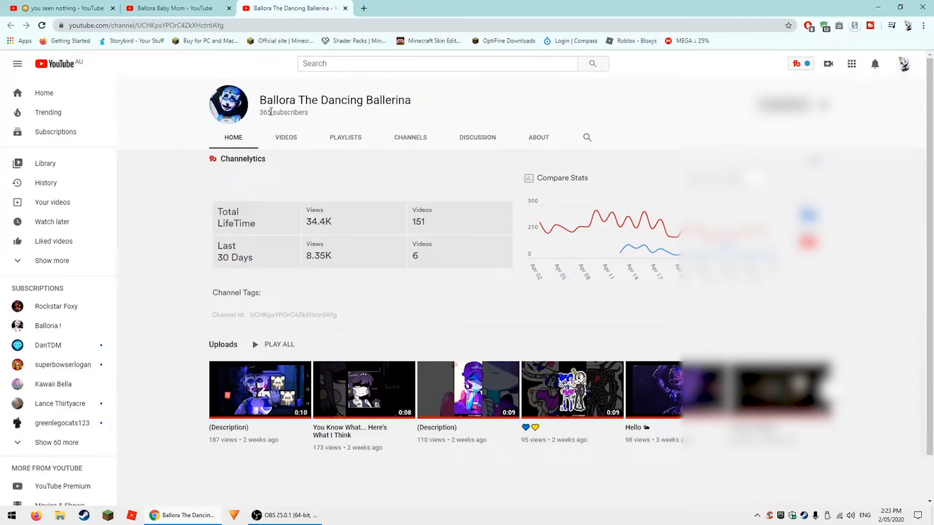
pyautogui.moveTo(260, 109)
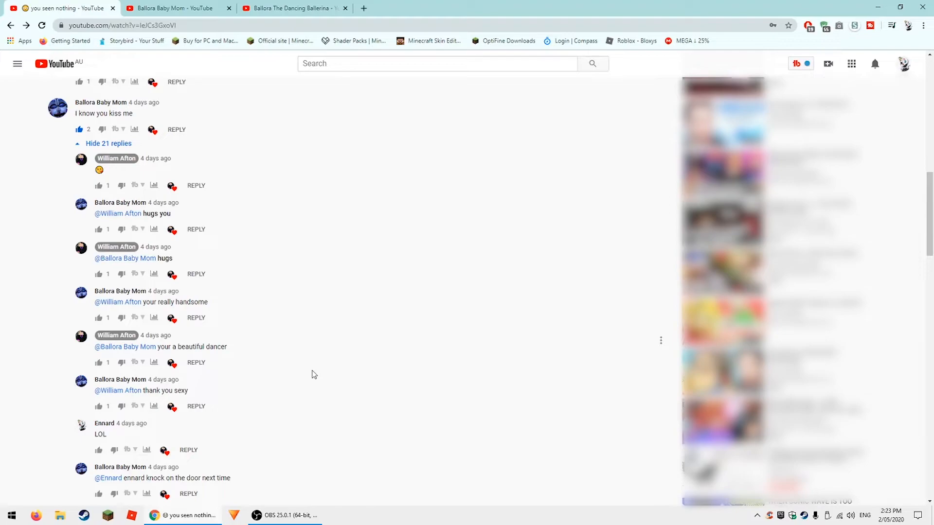
pyautogui.moveTo(194, 186)
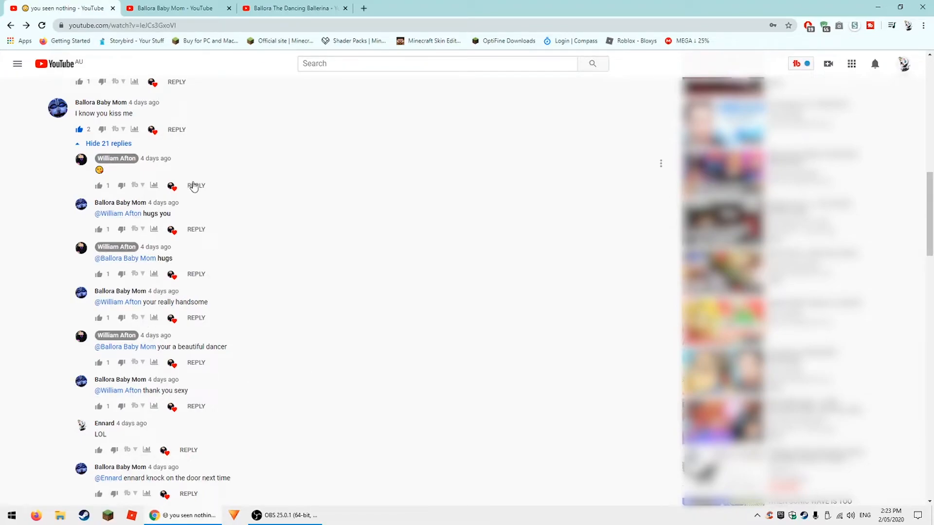
pyautogui.moveTo(220, 162)
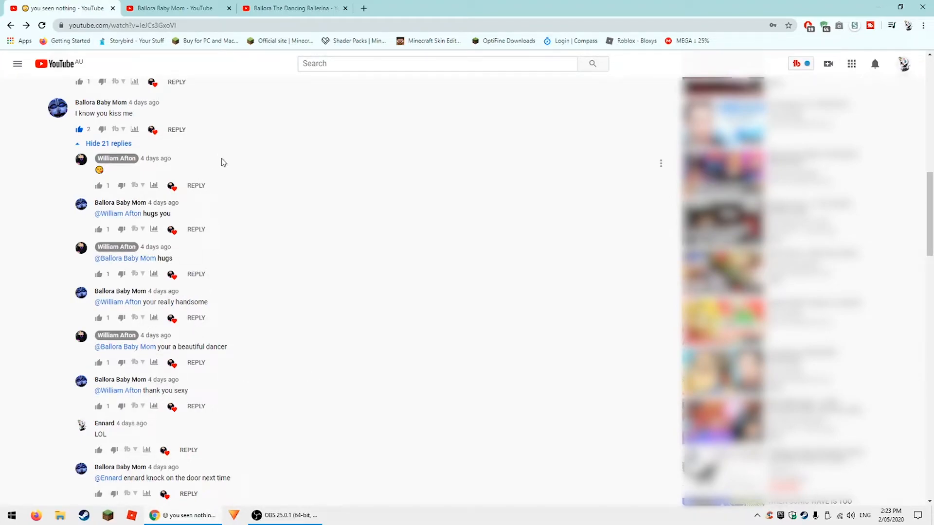
pyautogui.moveTo(142, 253)
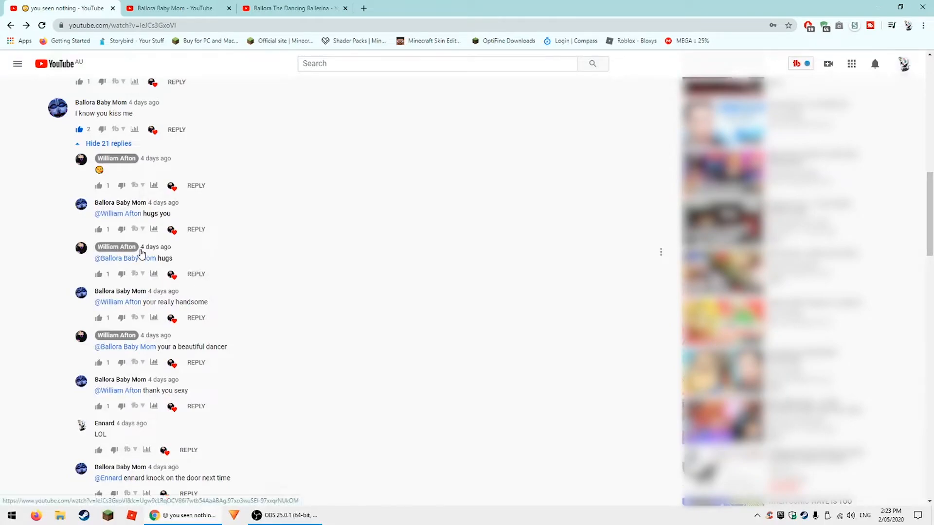
pyautogui.moveTo(342, 228)
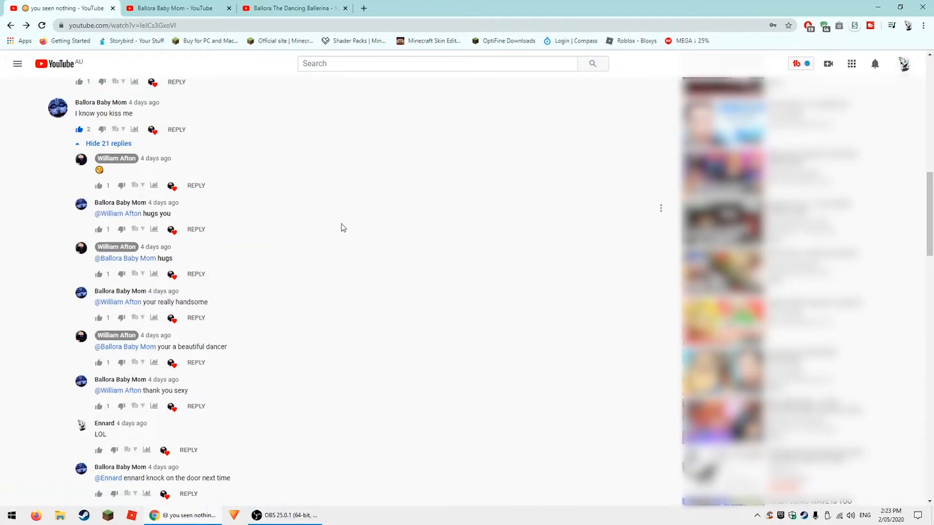
pyautogui.moveTo(298, 291)
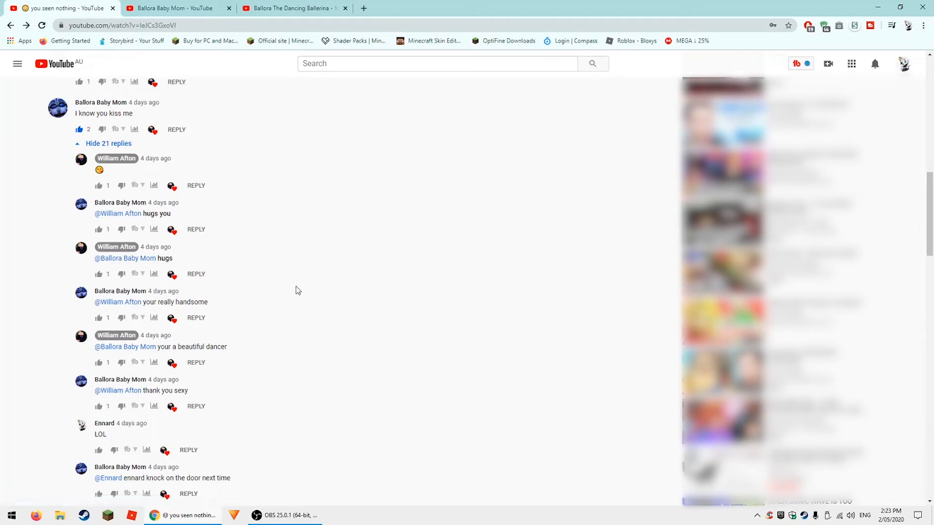
pyautogui.moveTo(284, 320)
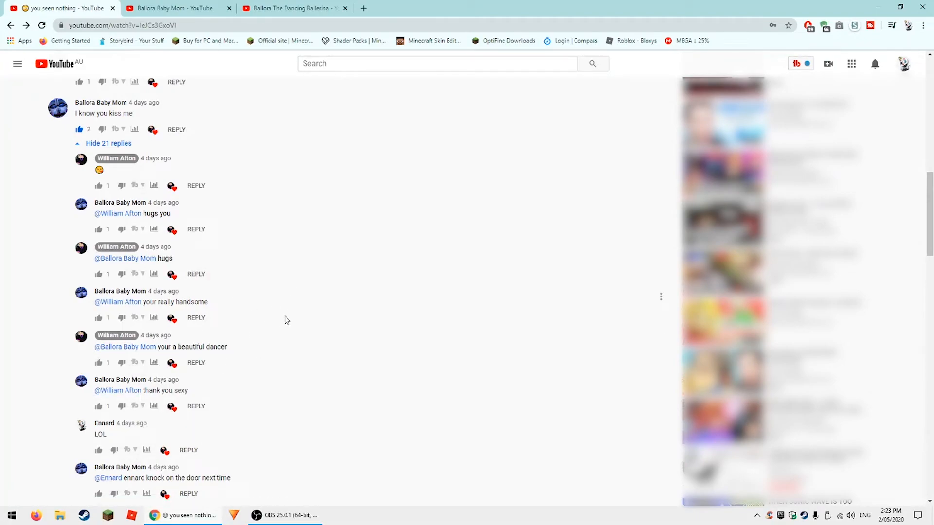
pyautogui.moveTo(232, 353)
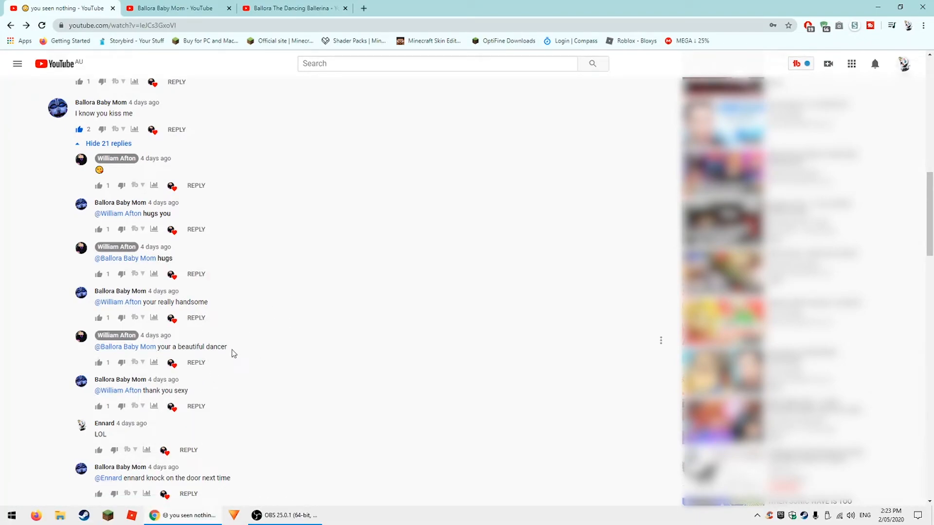
pyautogui.moveTo(186, 391)
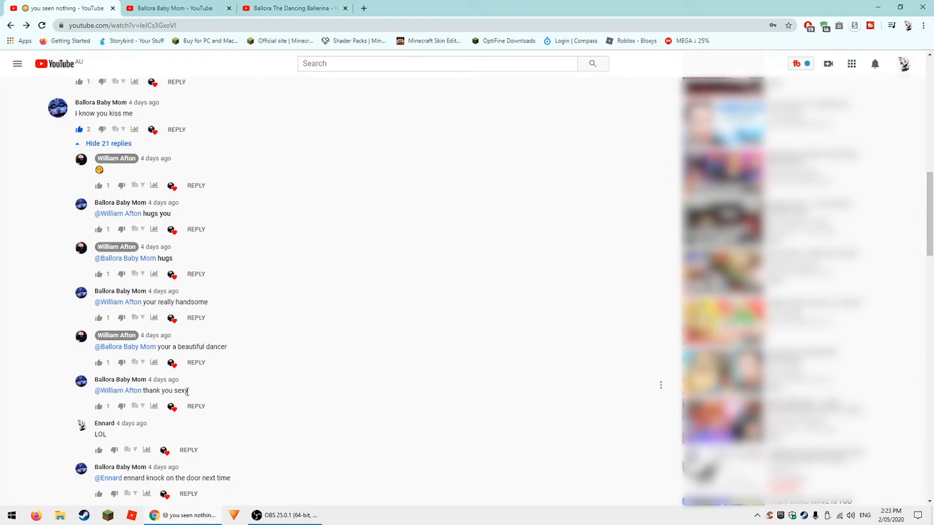
pyautogui.moveTo(258, 363)
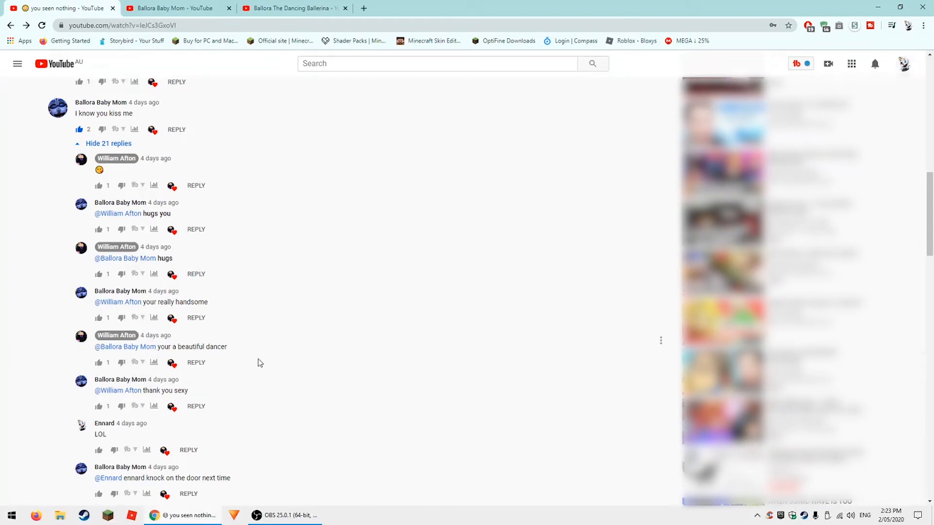
pyautogui.moveTo(280, 342)
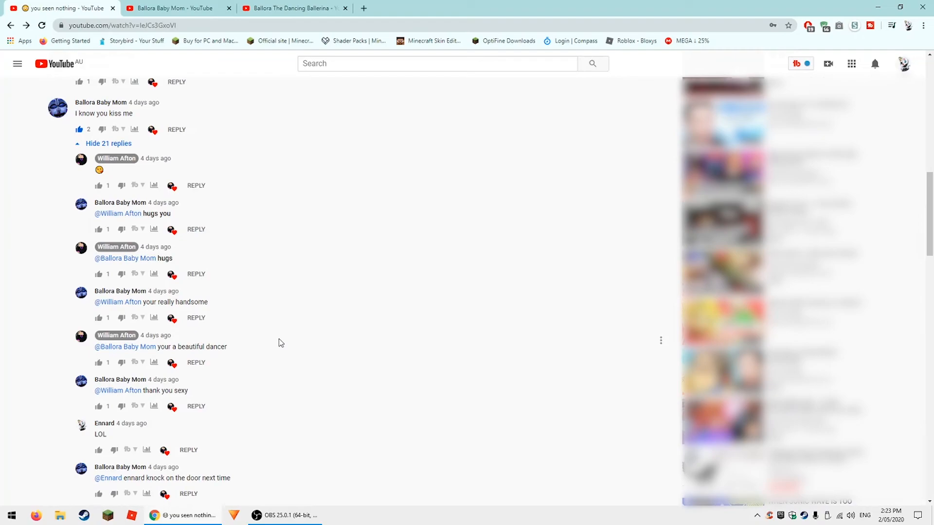